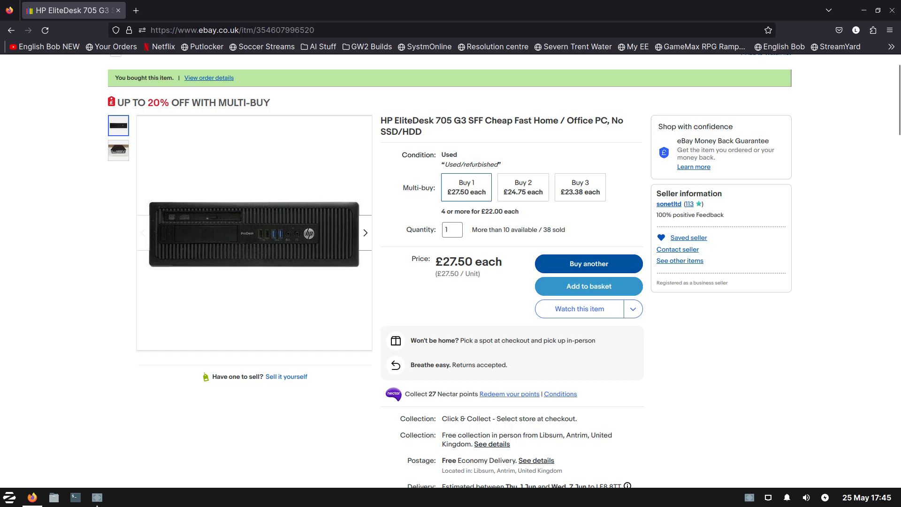
Switch the EliteDesk 705 G3 listing photos between front and rear, ending on the rear panel.
left_click(118, 151)
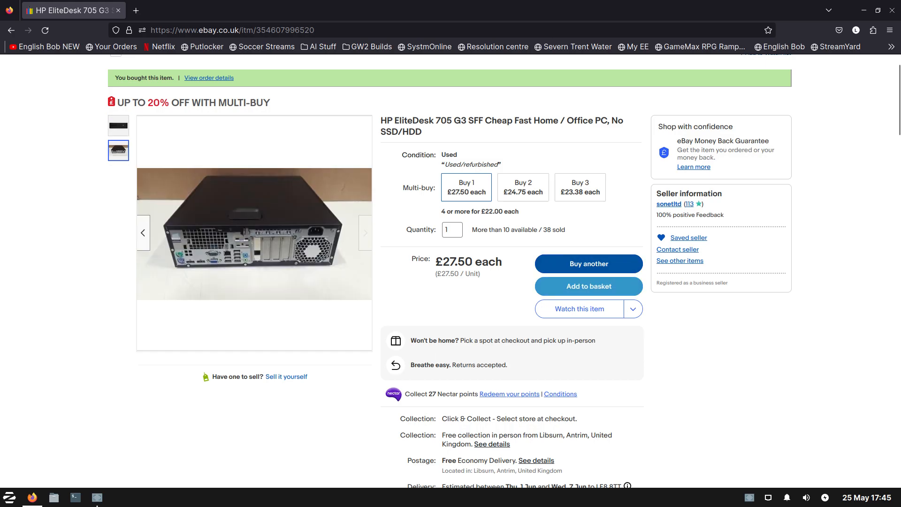
left_click(117, 125)
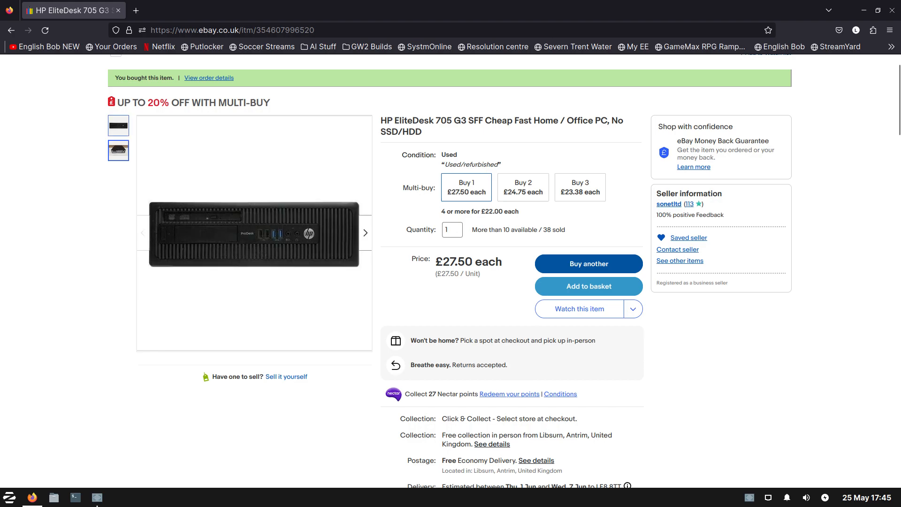
left_click(118, 150)
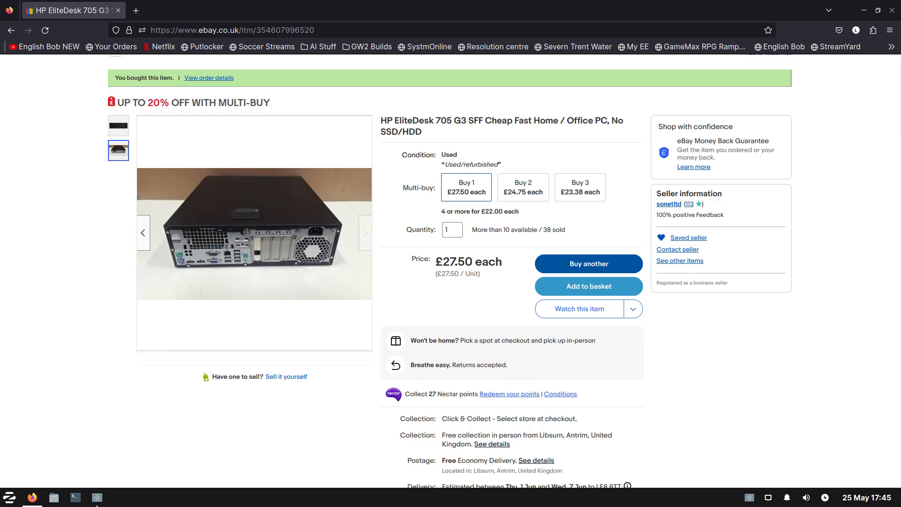
left_click(118, 125)
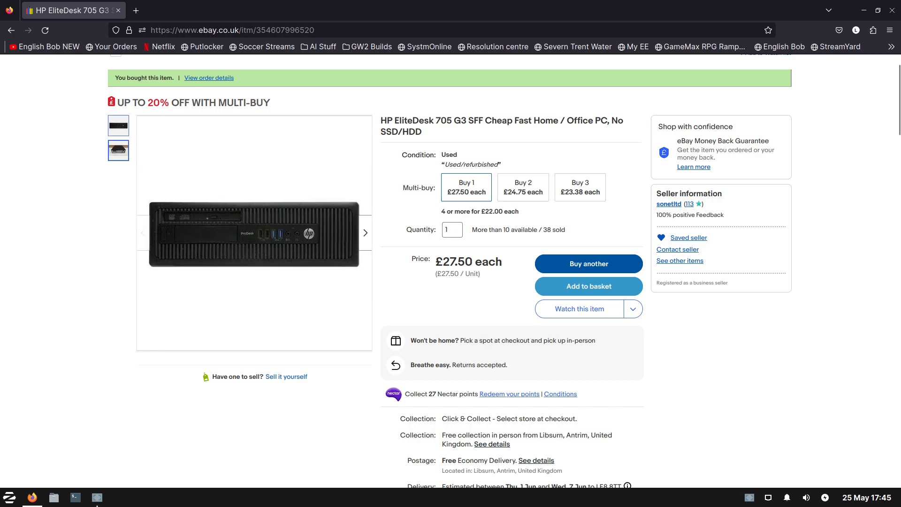
left_click(118, 151)
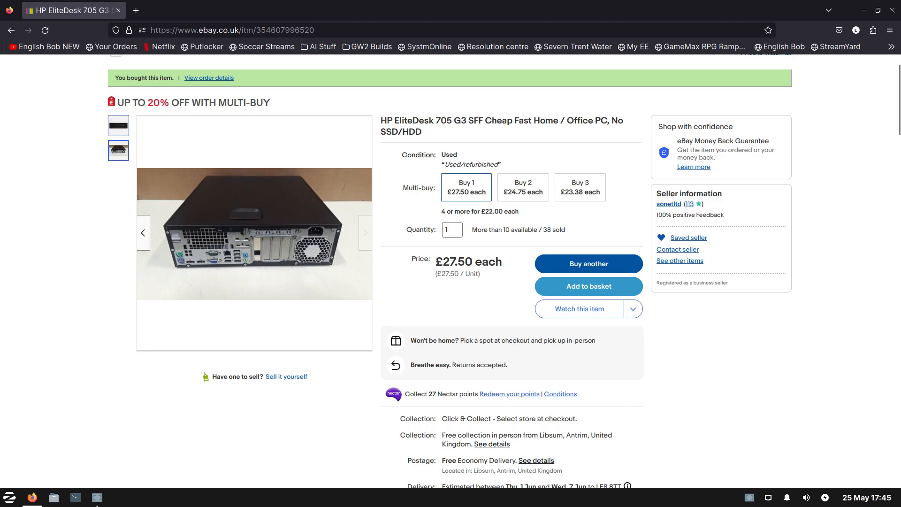
left_click(364, 233)
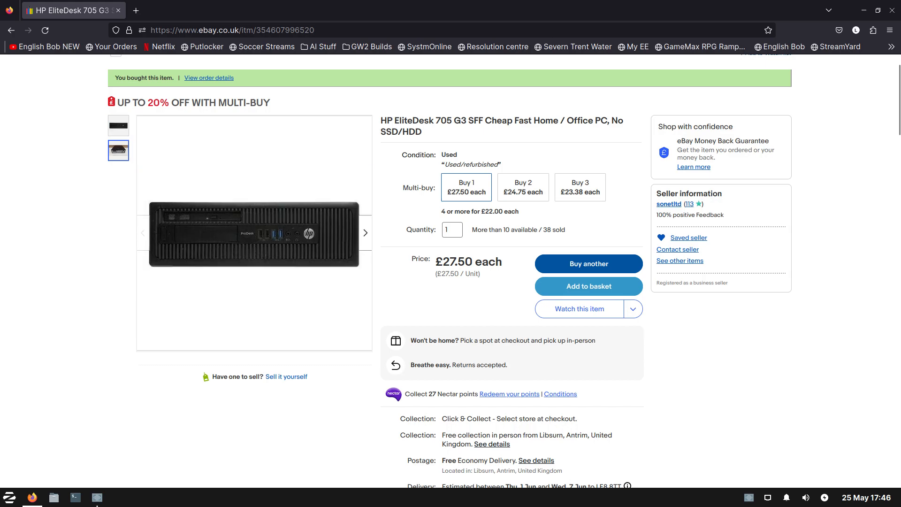
left_click(365, 233)
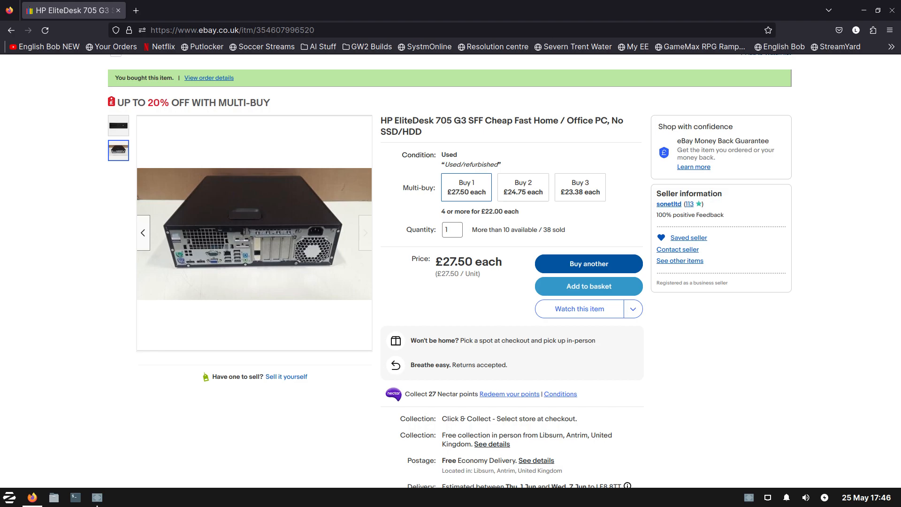
Scroll to the listing's Item specifics and highlight the 4 GB RAM Size value.
scroll("down", 3)
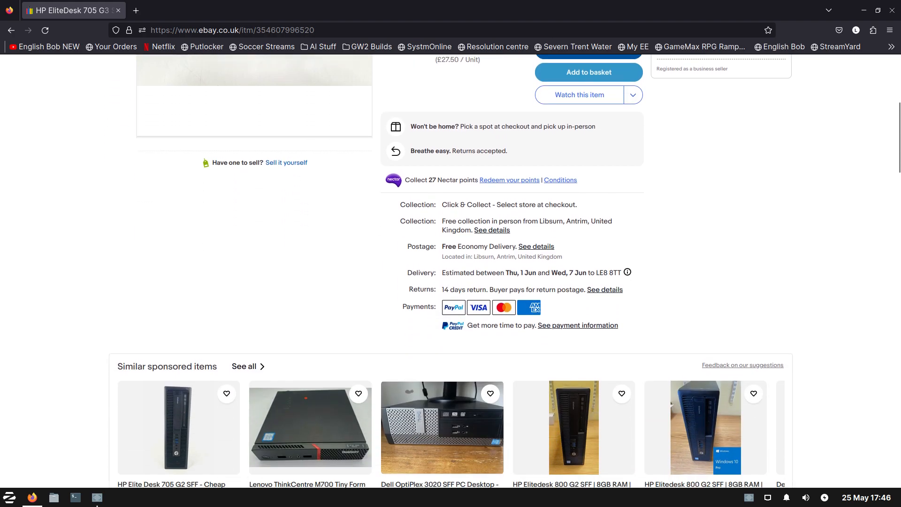
scroll("down", 3)
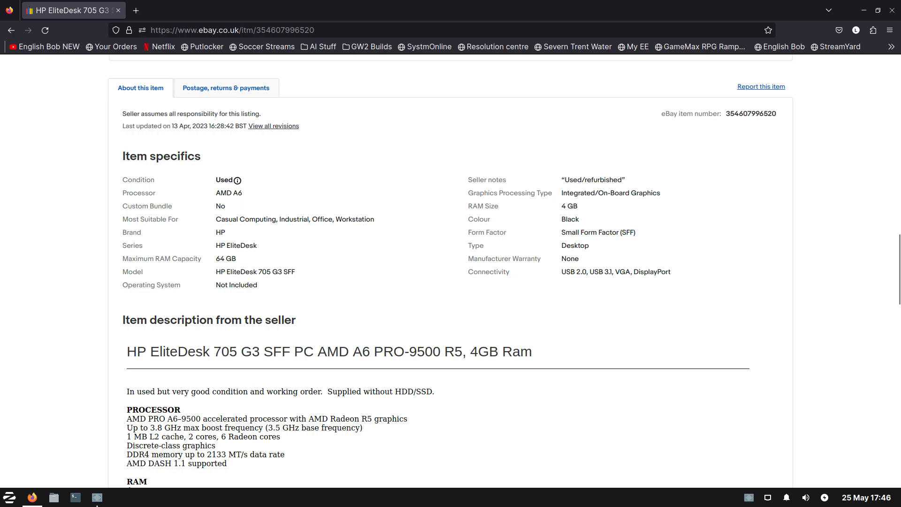
double_click(568, 205)
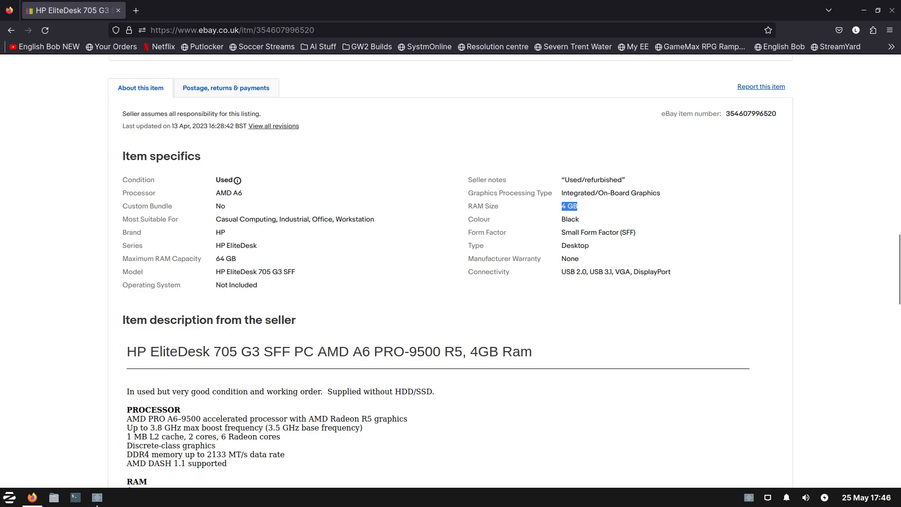
scroll("down", 3)
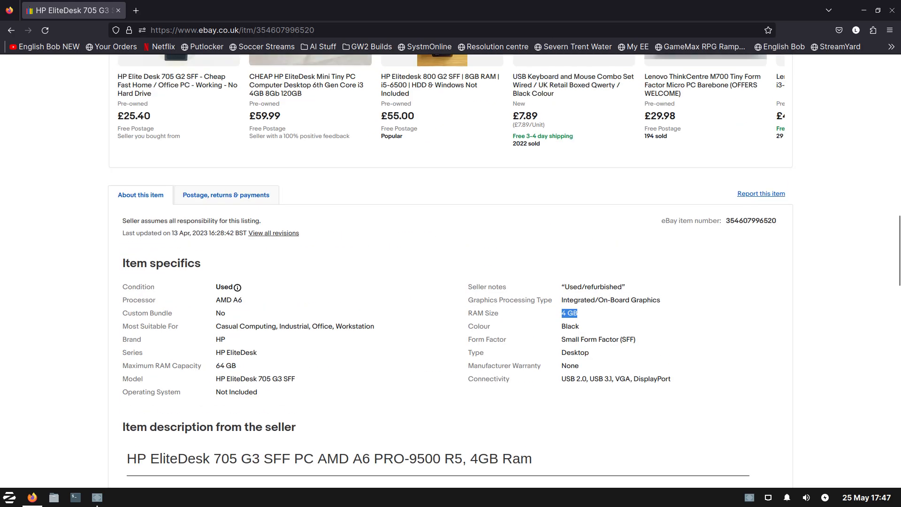
Scroll the Purchases list to the delivered £27.50 HP EliteDesk 705 G3 order.
scroll("up", 3)
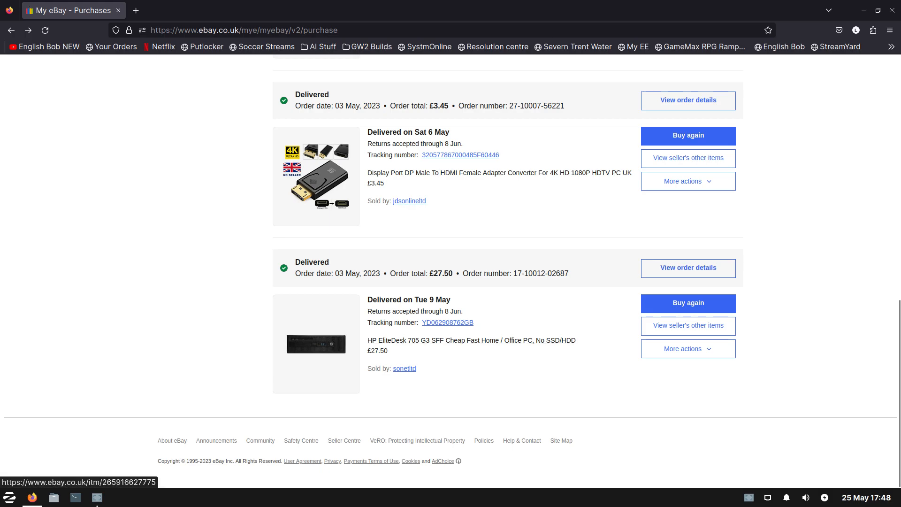
Scroll through the purchase history, reviewing the Radeon HD6450 and KingFast SSD orders.
scroll("up", 3)
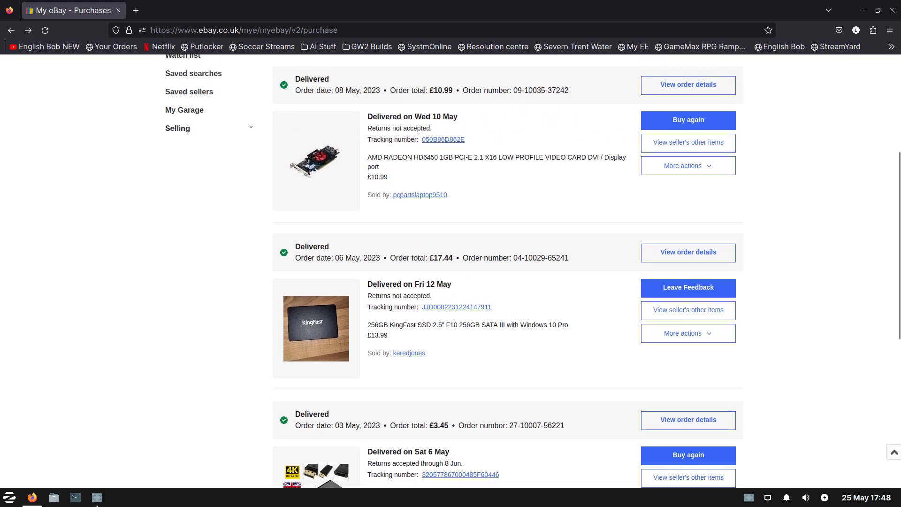
scroll("up", 3)
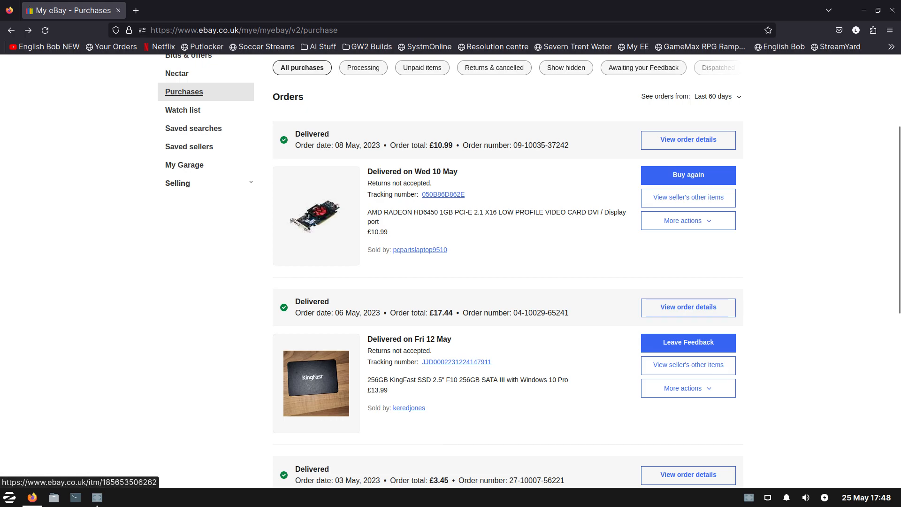
scroll("down", 3)
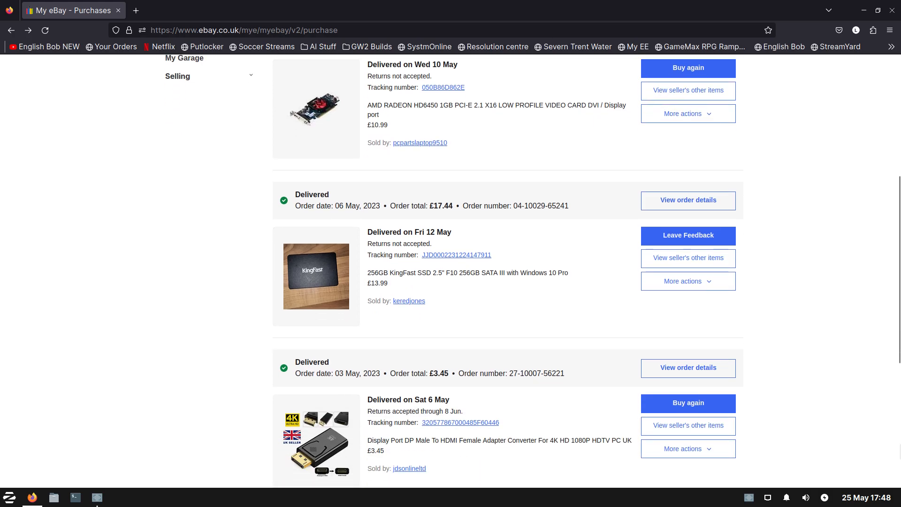
scroll("up", 3)
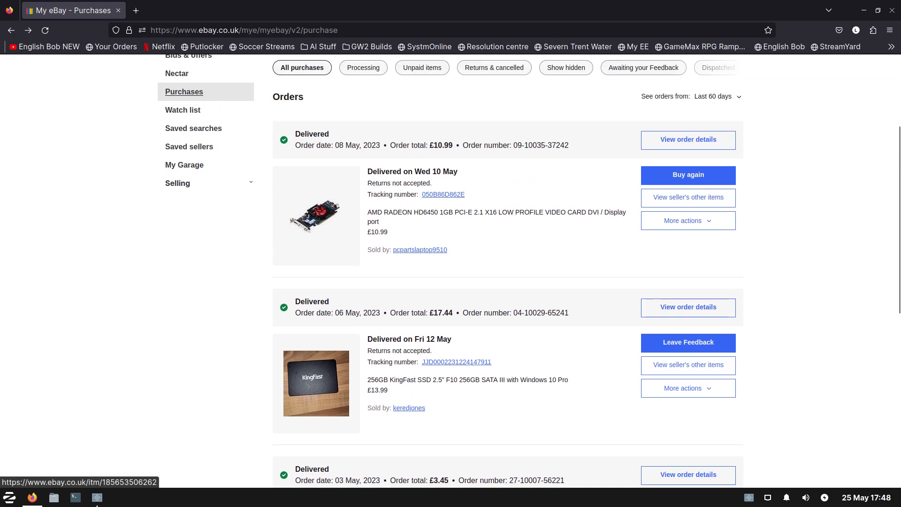
scroll("down", 3)
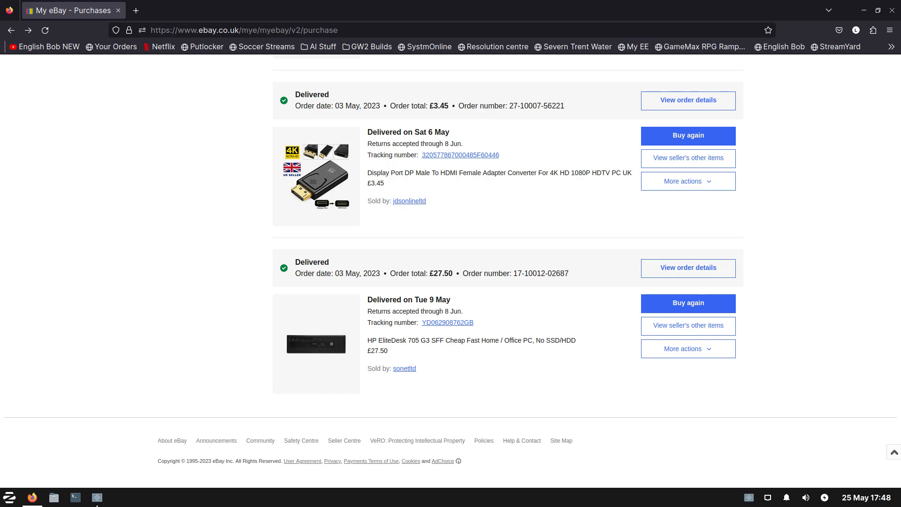
scroll("up", 3)
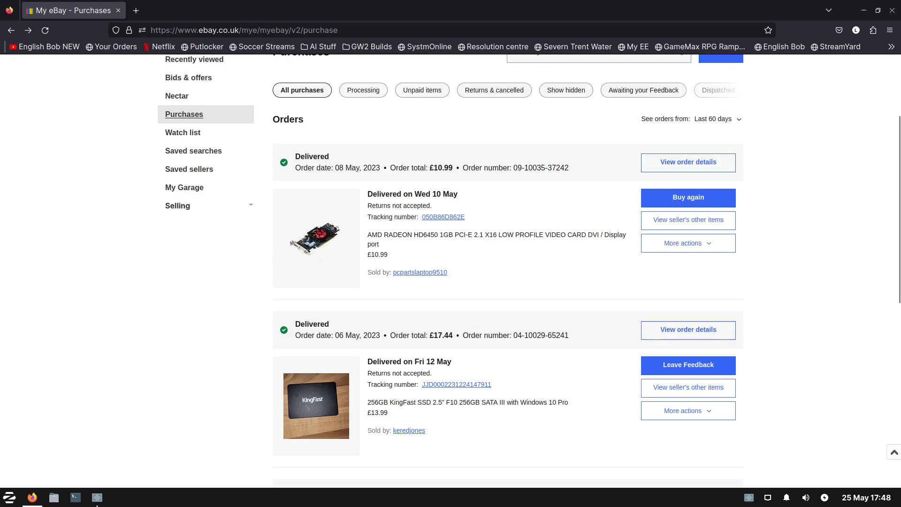
scroll("down", 3)
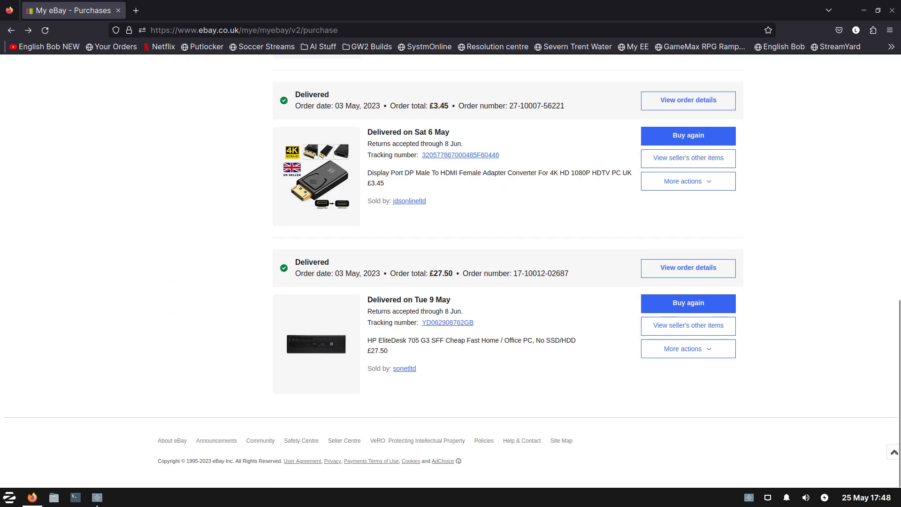
scroll("up", 3)
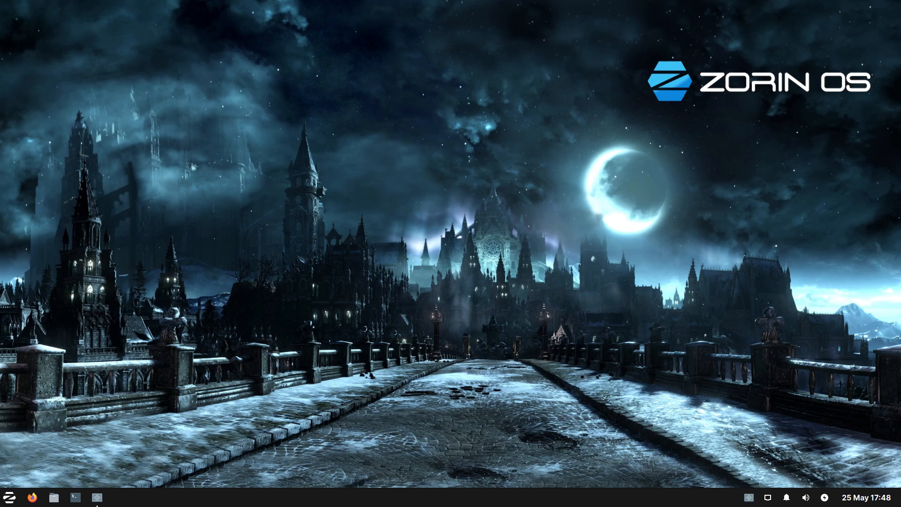
Launch a terminal from the taskbar to show the neofetch system summary.
left_click(75, 496)
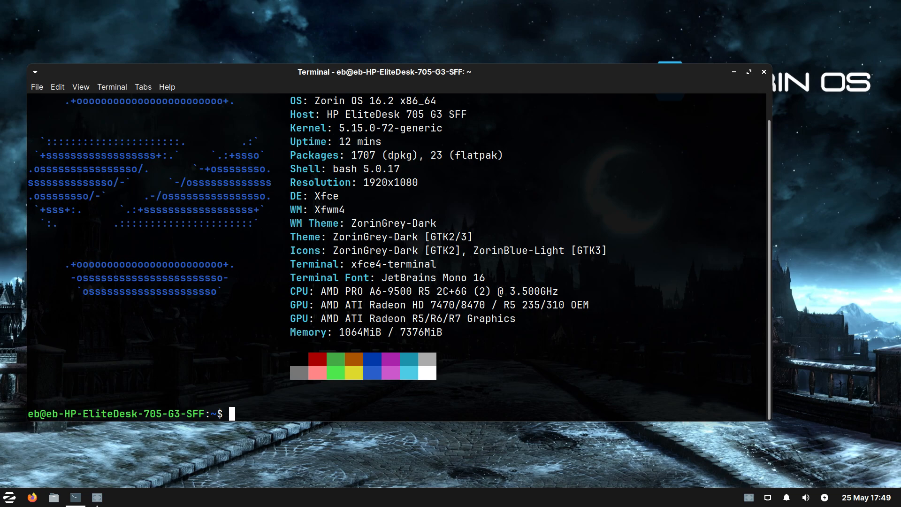
Close the Xfce Terminal window showing the system summary.
double_click(421, 332)
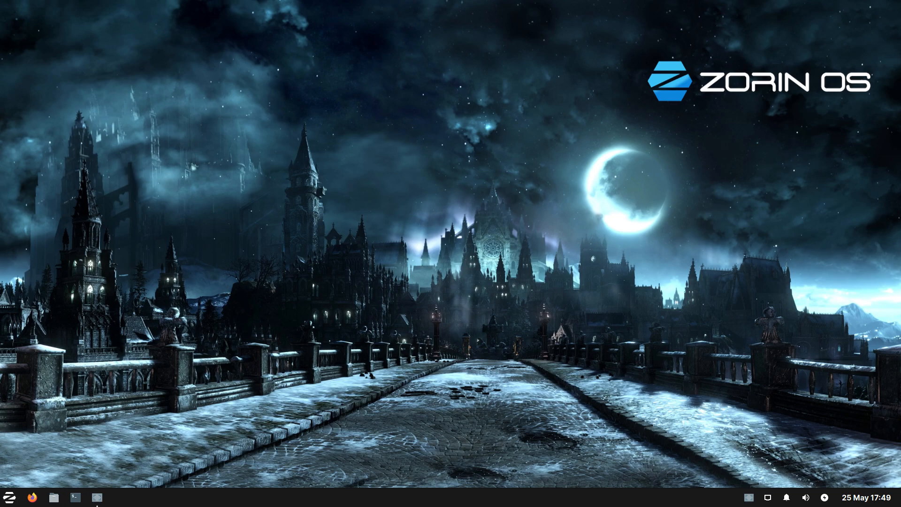
left_click(10, 497)
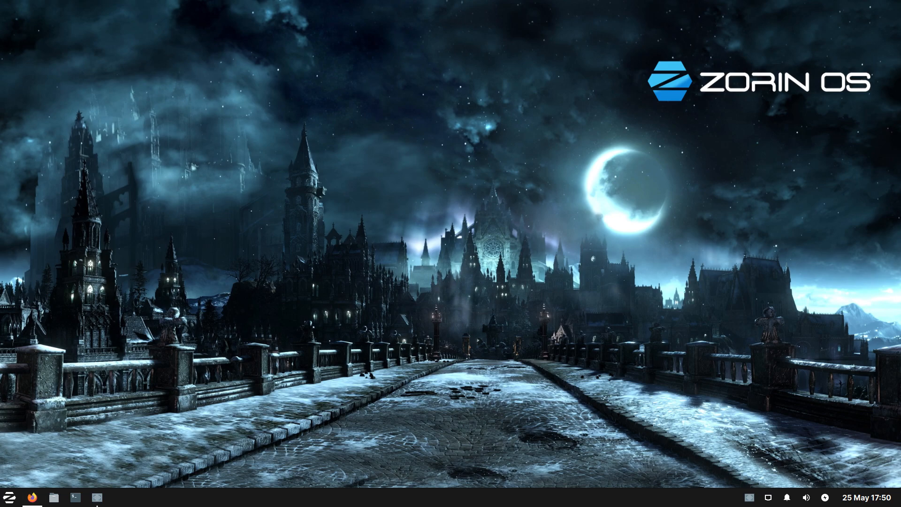
left_click(33, 497)
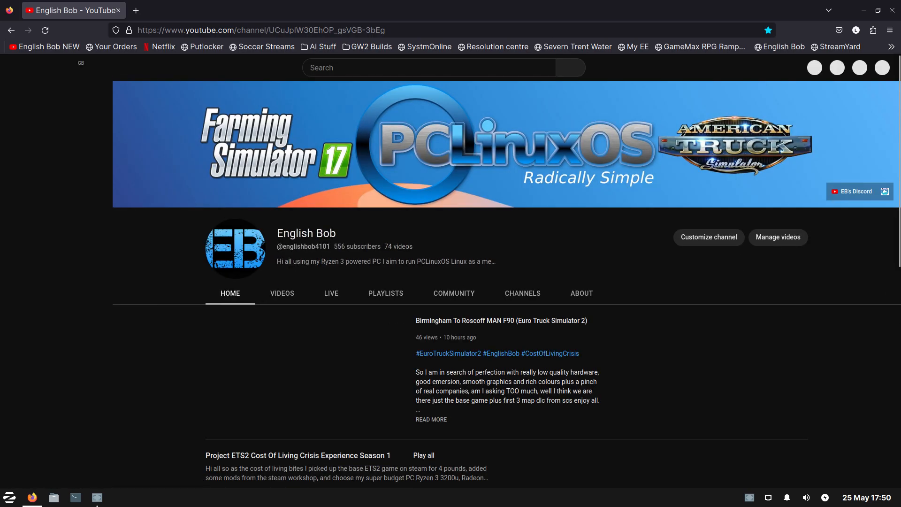
Bring up the featured Birmingham To Roscoff video and scroll the English Bob channel page.
left_click(304, 371)
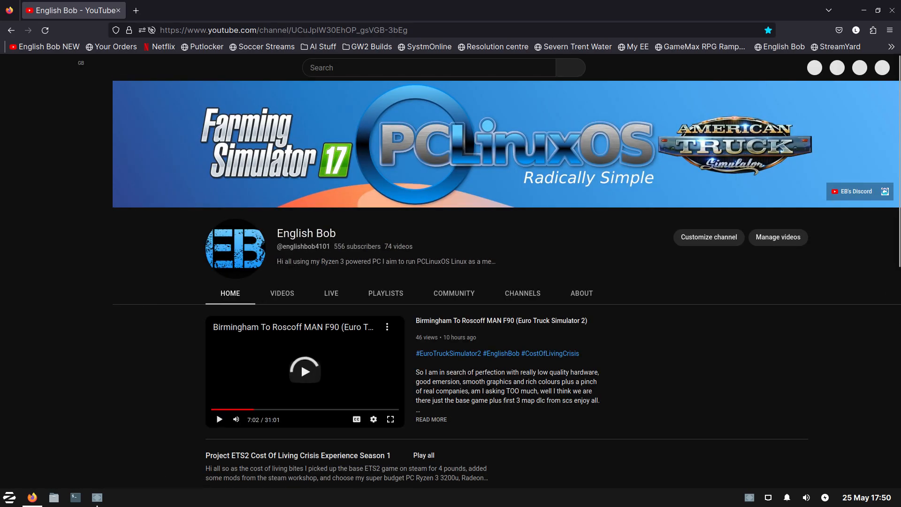
scroll("down", 3)
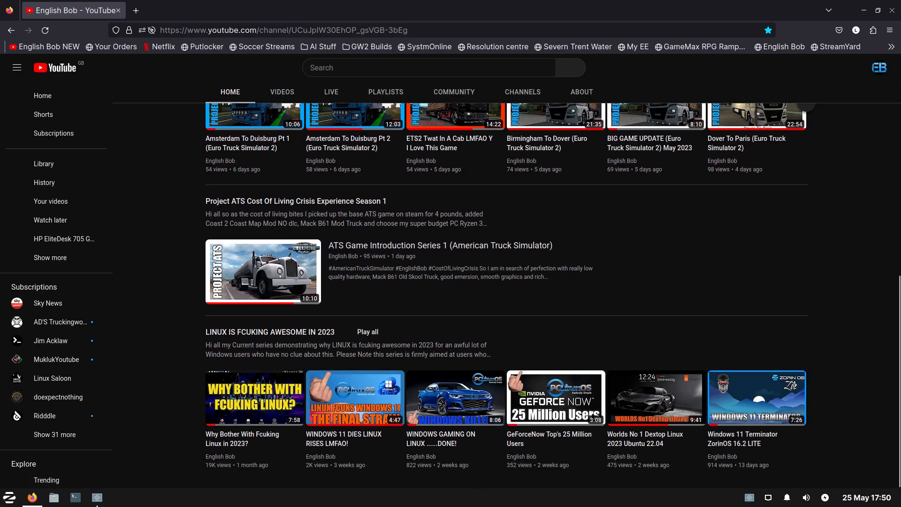
scroll("up", 3)
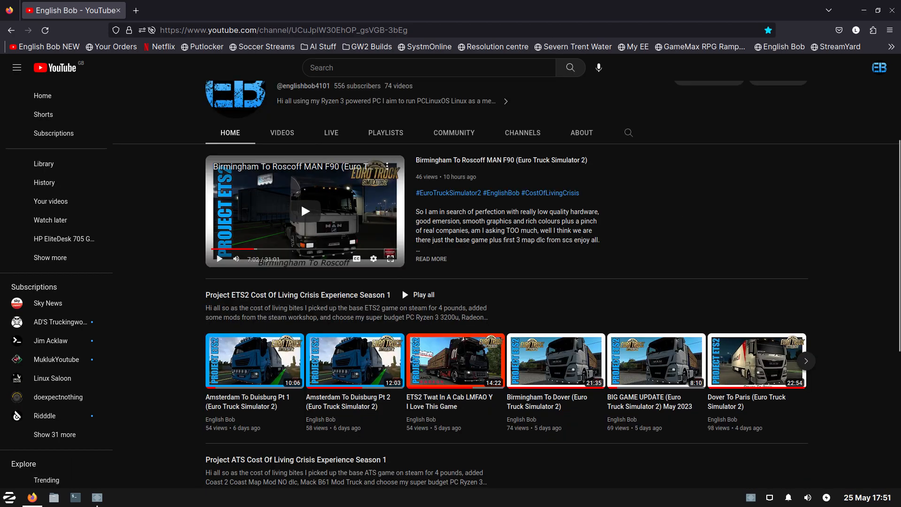
scroll("up", 3)
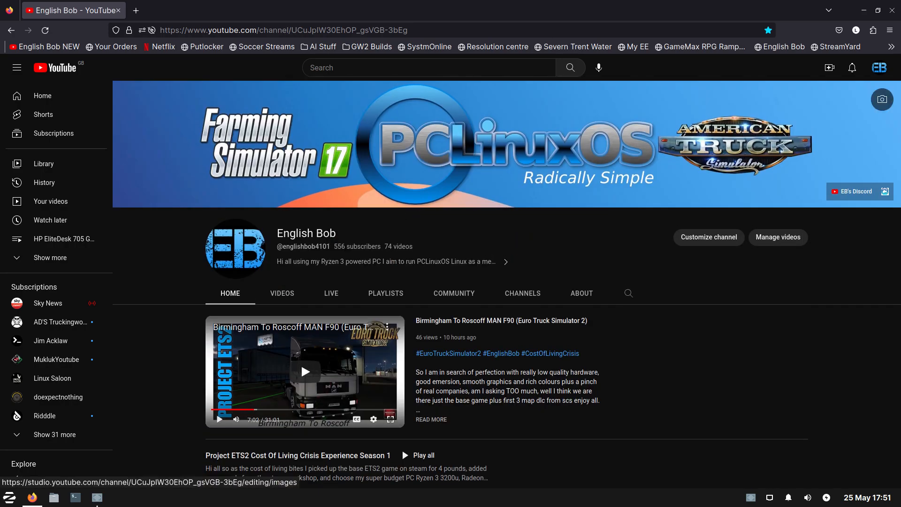
scroll("down", 3)
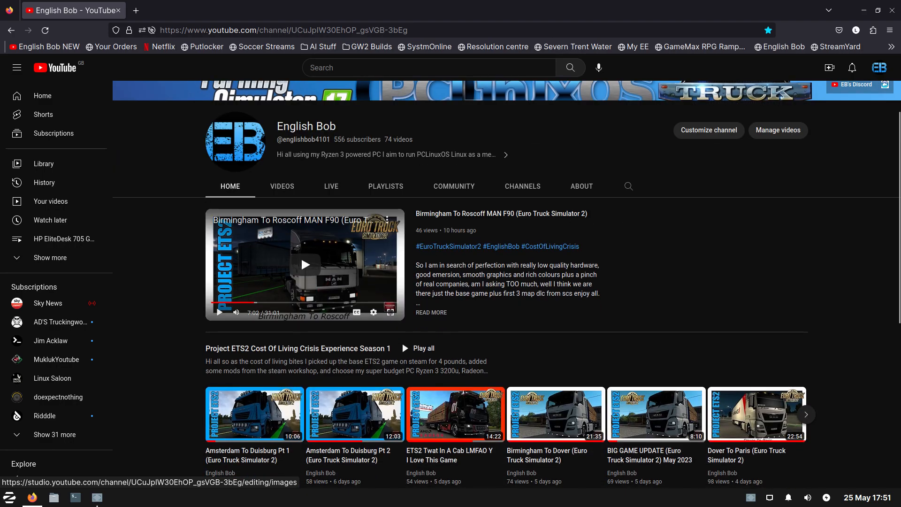
scroll("up", 3)
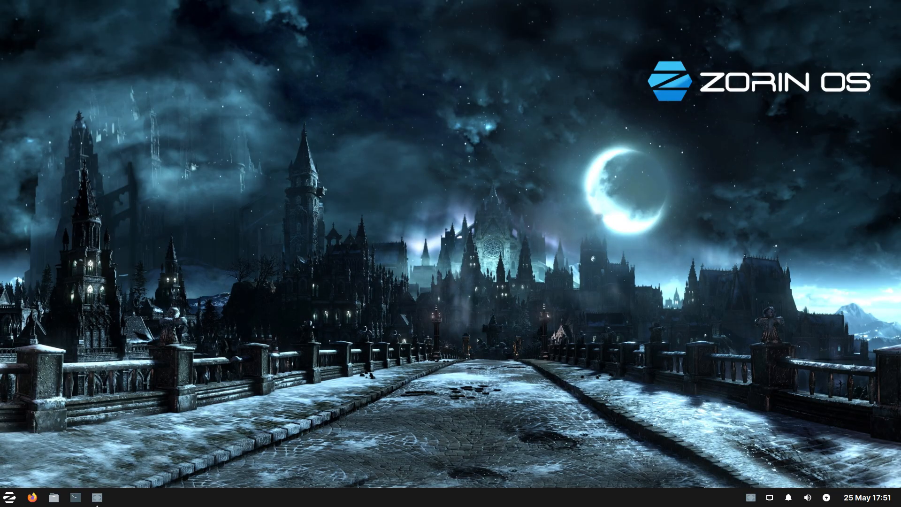
Open Display settings through the Zorin menu's Settings category.
left_click(10, 497)
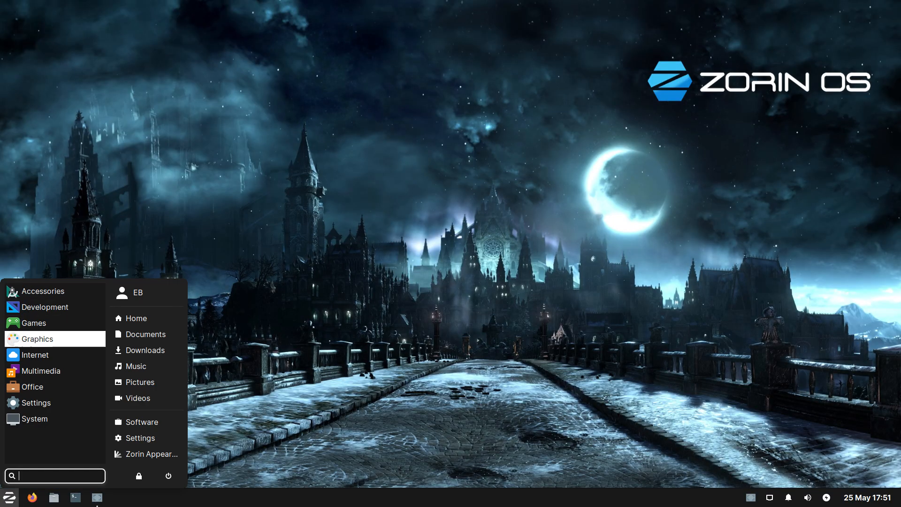
left_click(36, 402)
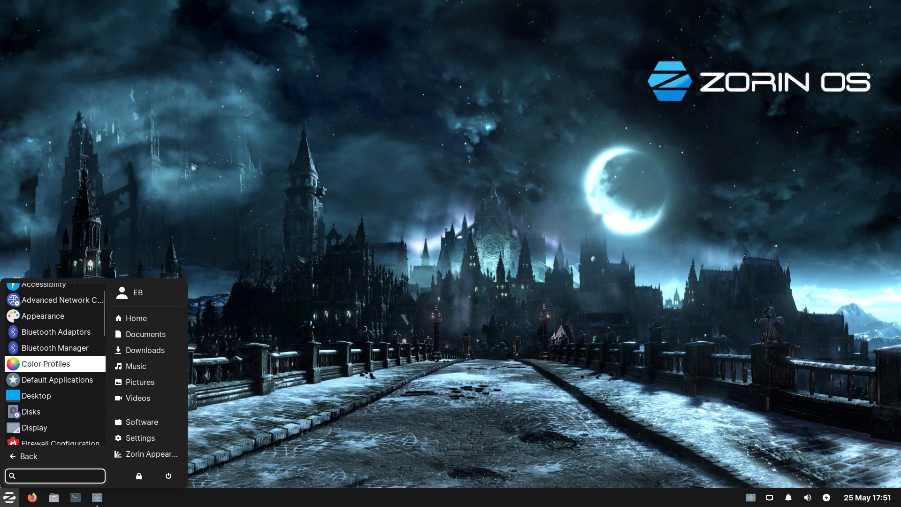
scroll("down", 3)
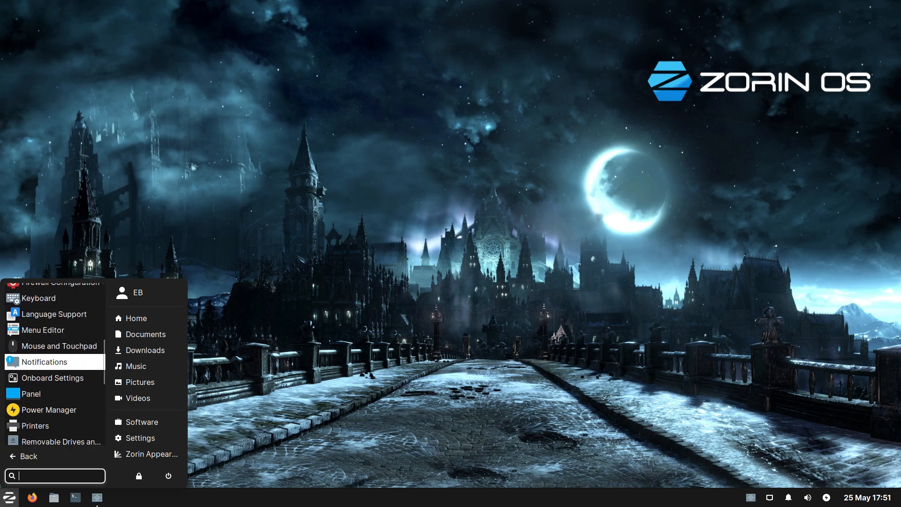
scroll("down", 3)
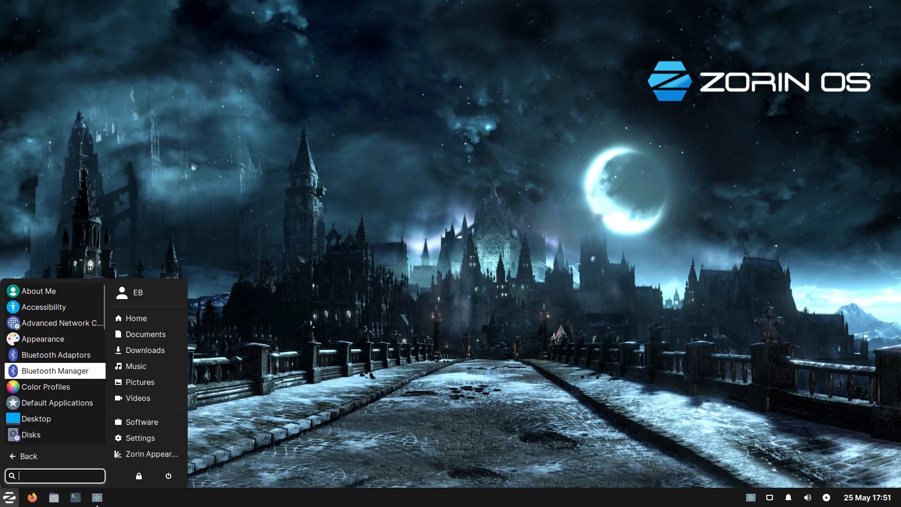
scroll("down", 3)
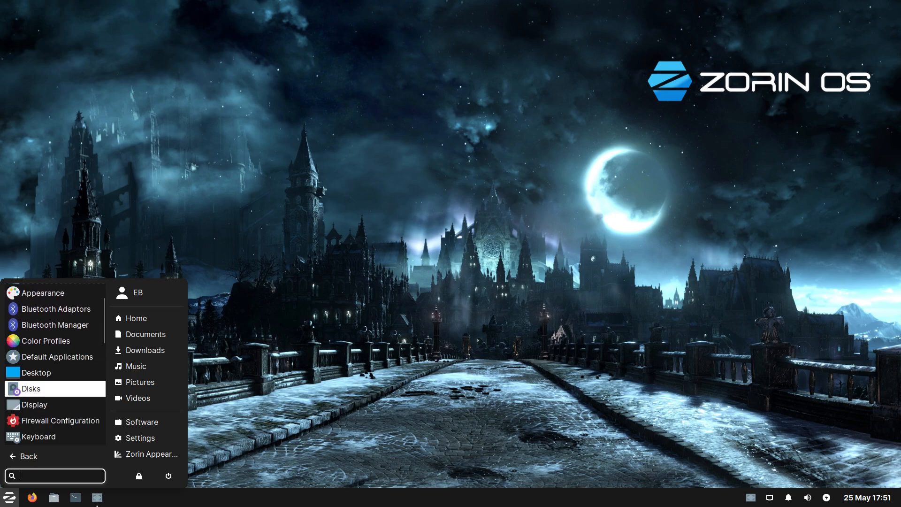
left_click(35, 404)
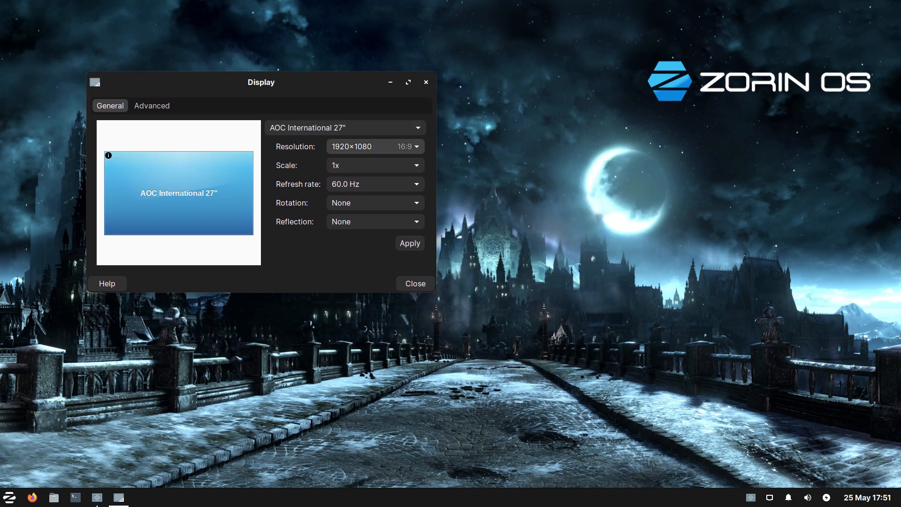
Check the resolution options, keep 1920×1080, reposition the Display window and close it.
left_click(374, 146)
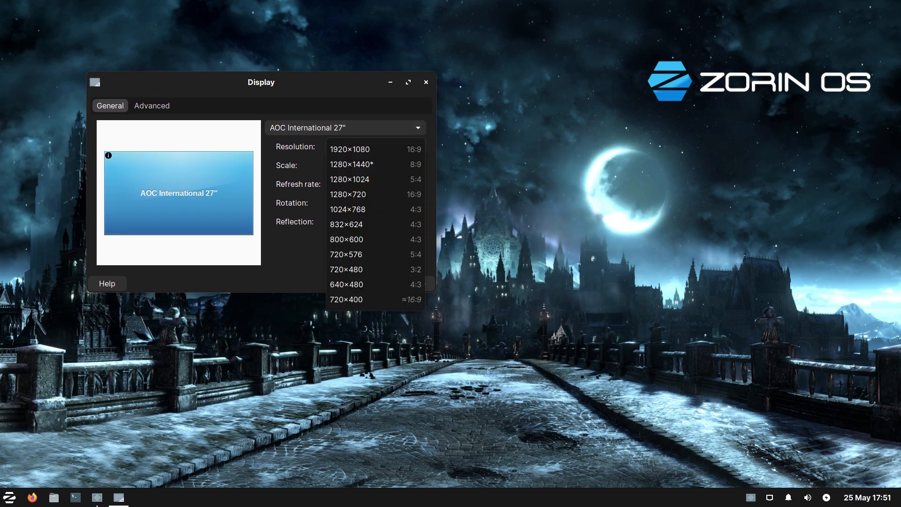
left_click(349, 149)
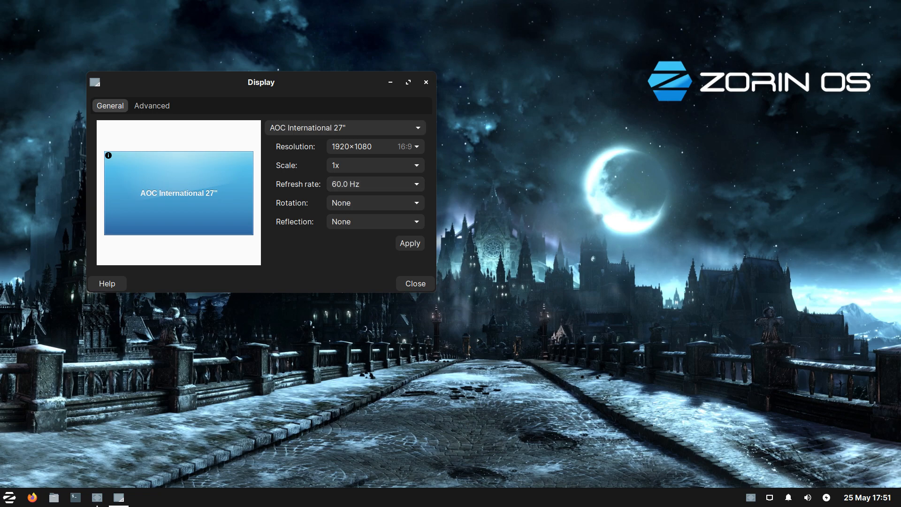
left_click_drag(261, 82, 362, 139)
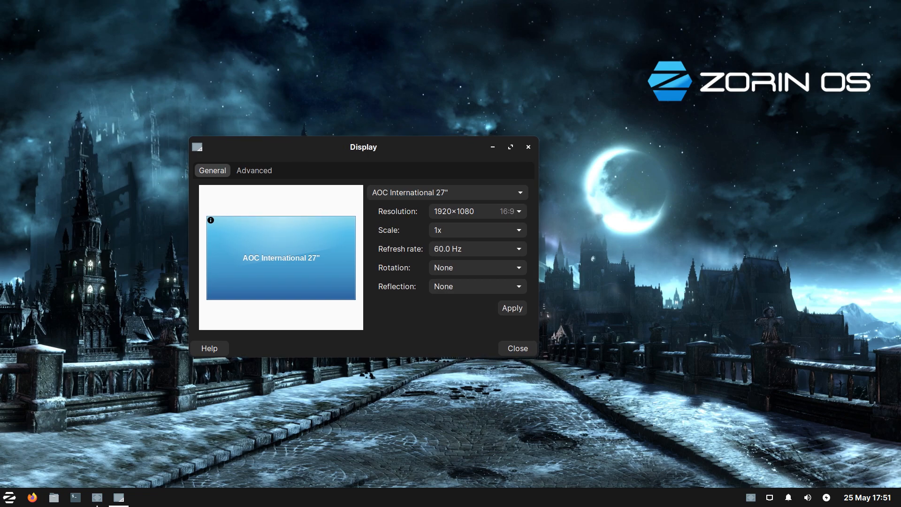
left_click_drag(363, 146, 288, 61)
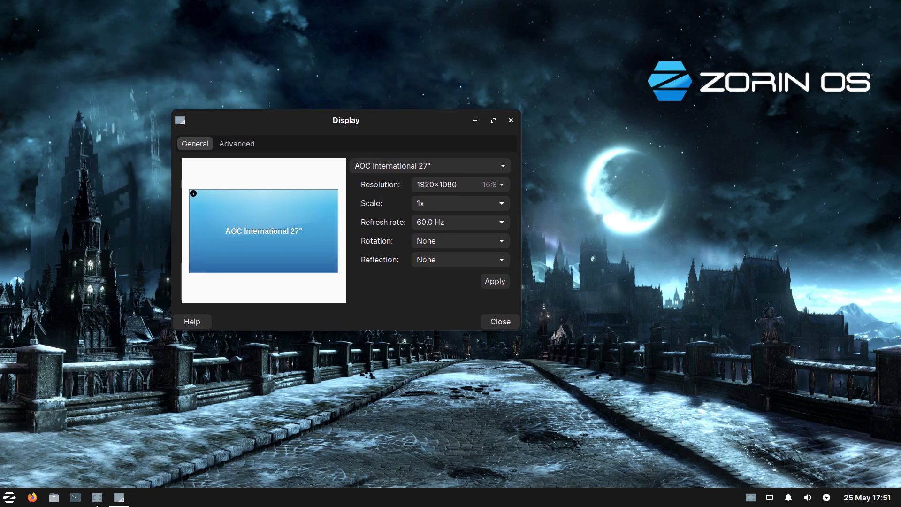
left_click(499, 321)
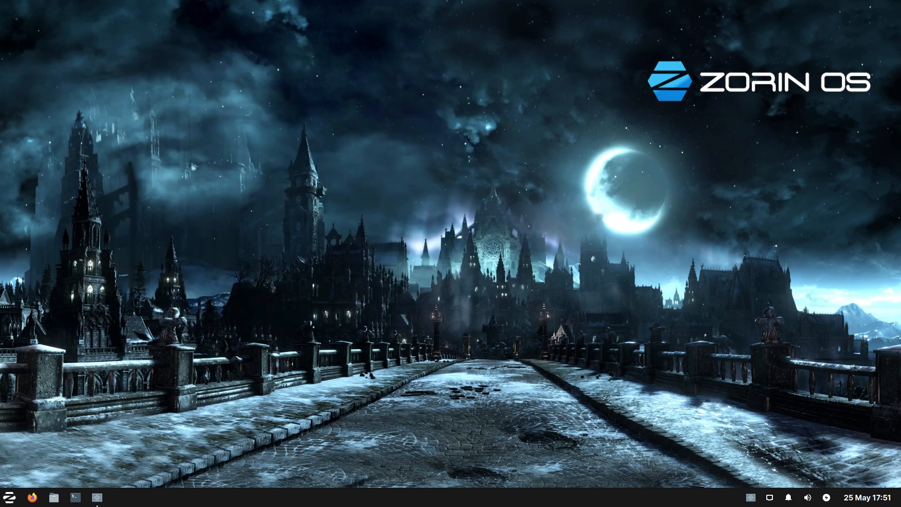
Open the Zorin menu and browse its system applications group.
left_click(10, 497)
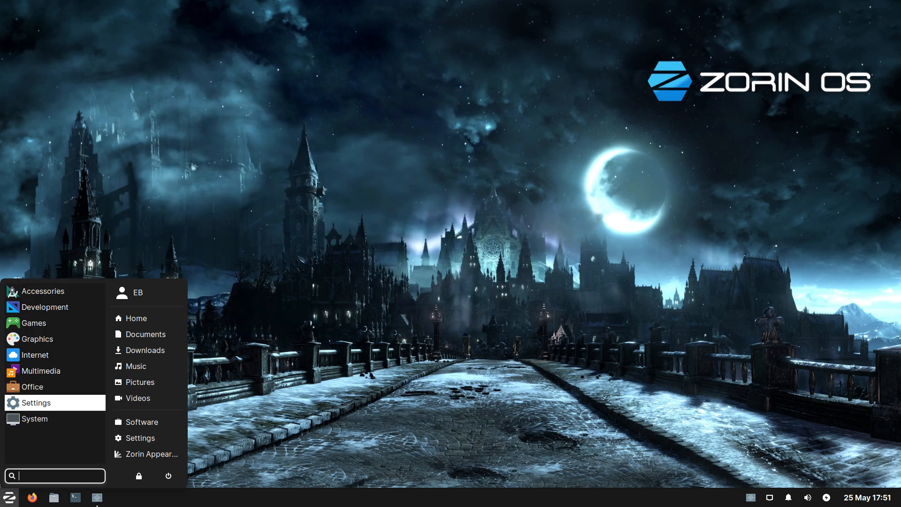
left_click(35, 418)
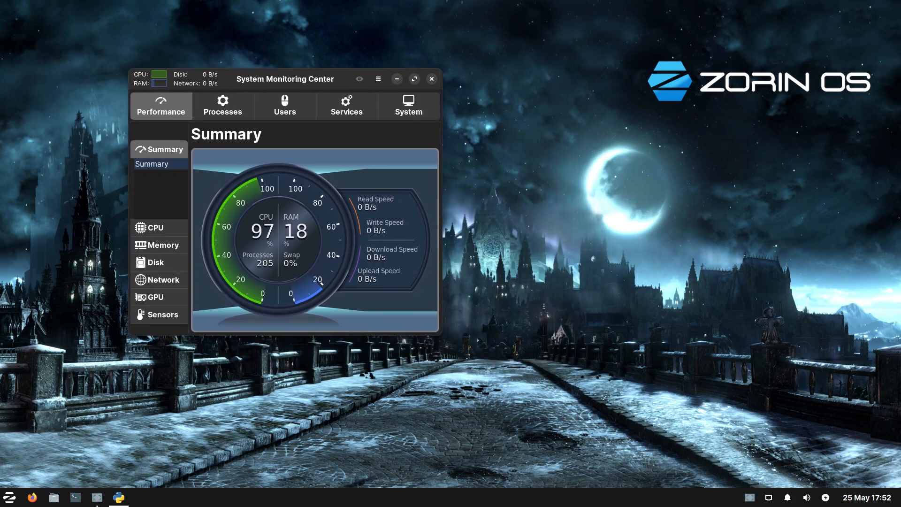
Move the System Monitoring Center window to the screen centre, then close it.
left_click_drag(284, 79, 264, 61)
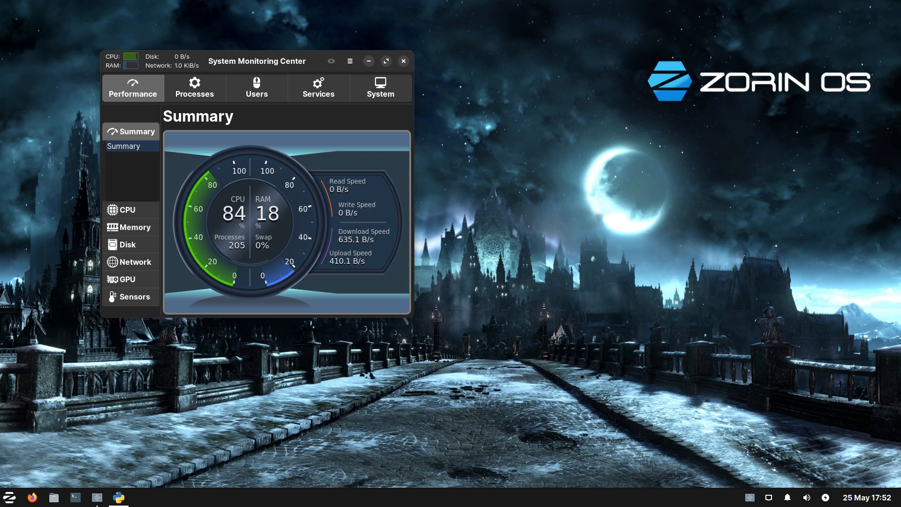
left_click_drag(256, 61, 364, 104)
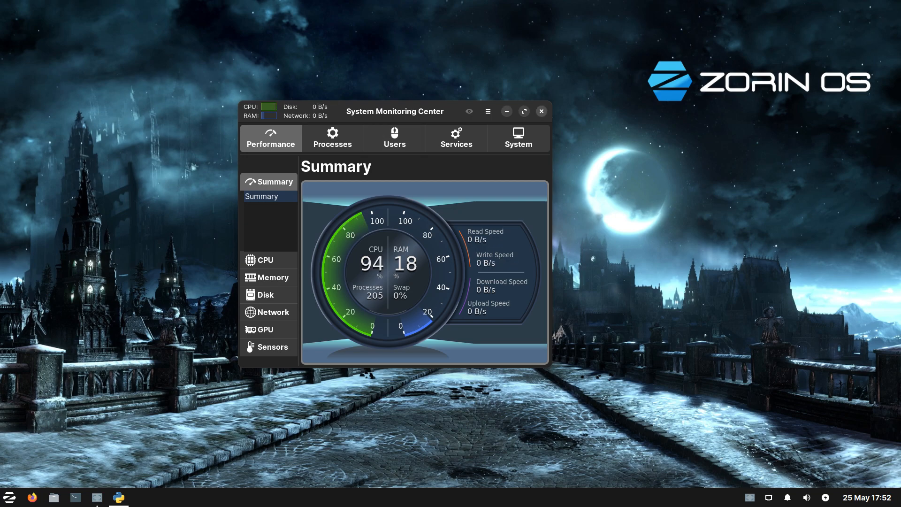
left_click(540, 111)
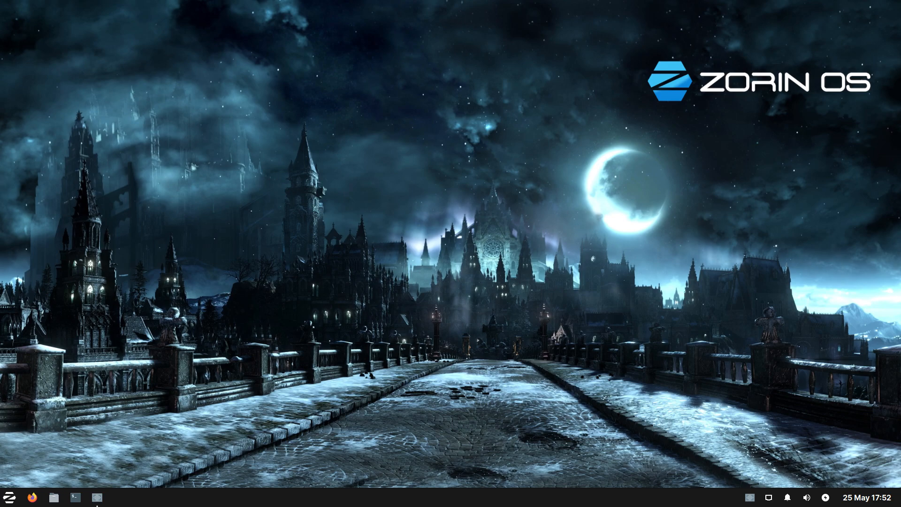